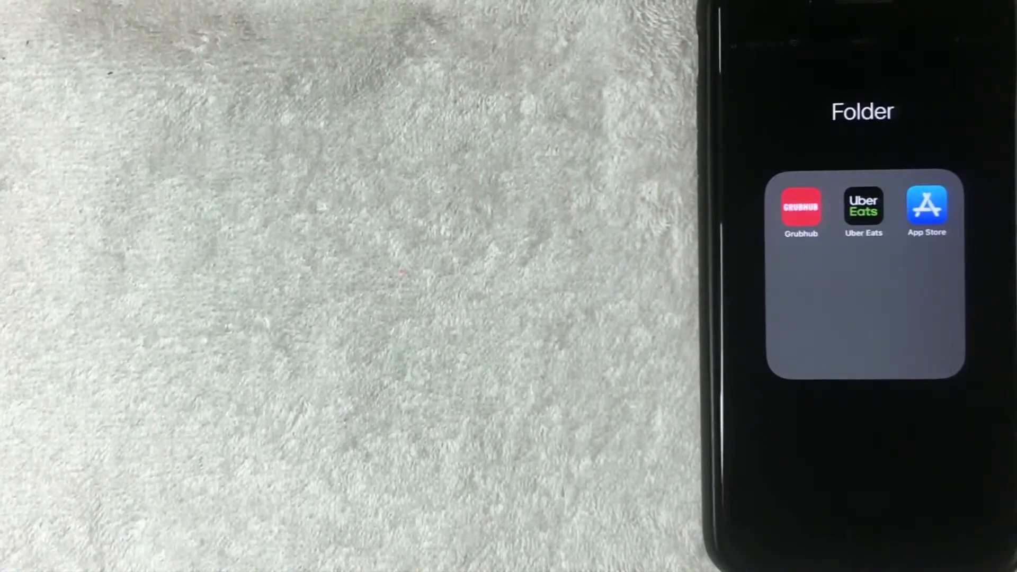
Step: Launch the App Store and browse down the Today feed past Apple Arcade and Top Games
left_click(927, 208)
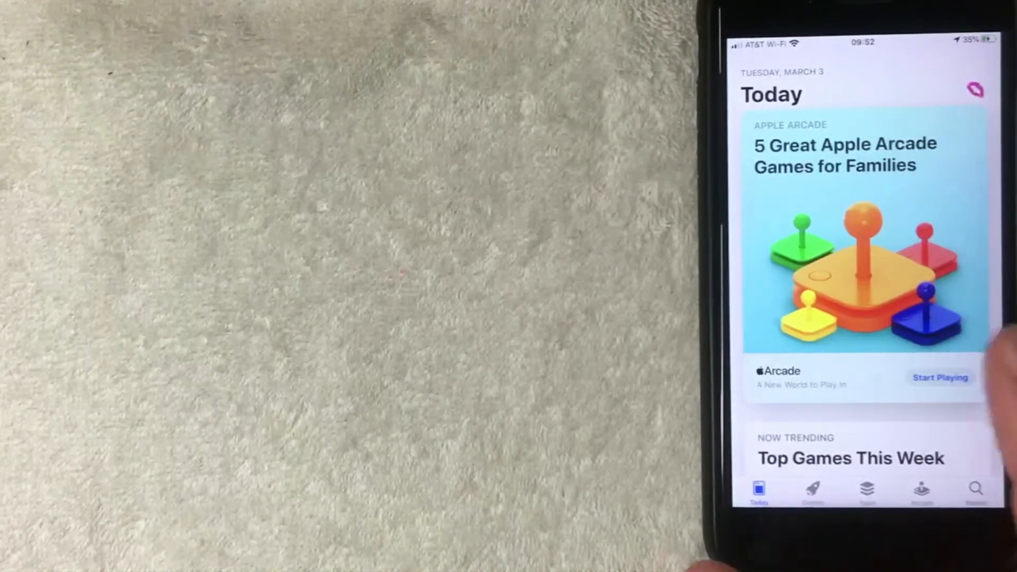
scroll("down", 3)
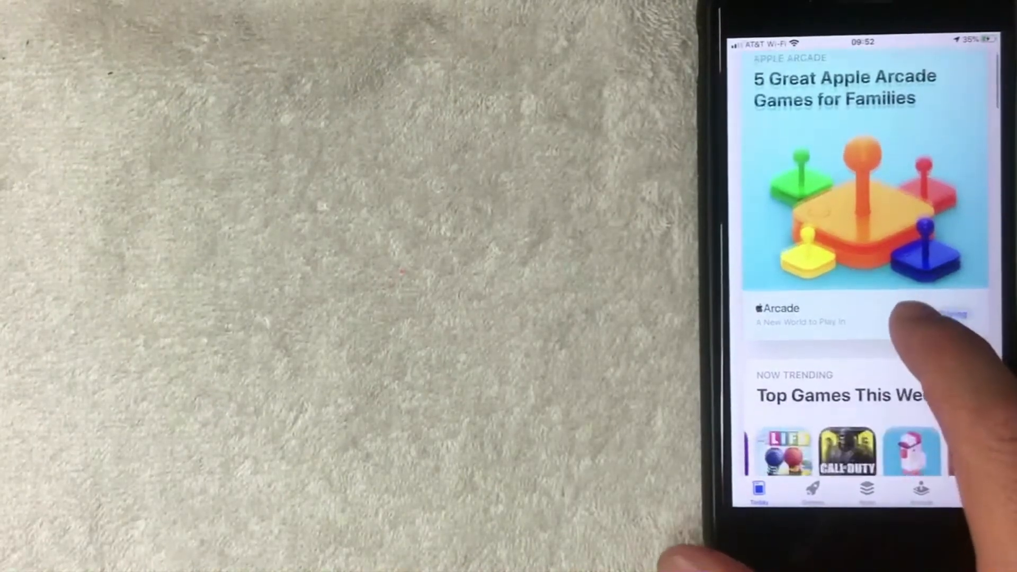
scroll("down", 3)
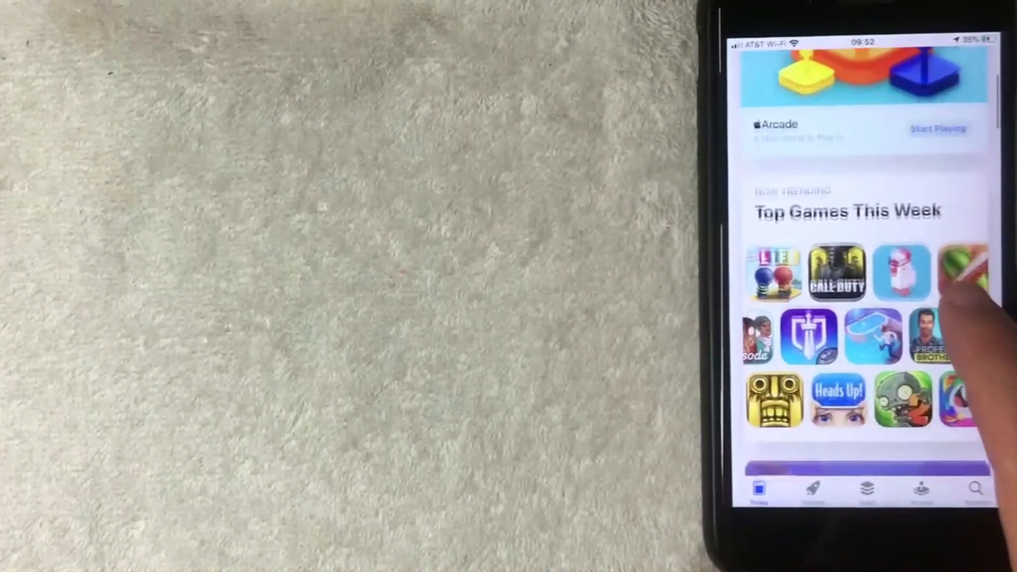
scroll("down", 3)
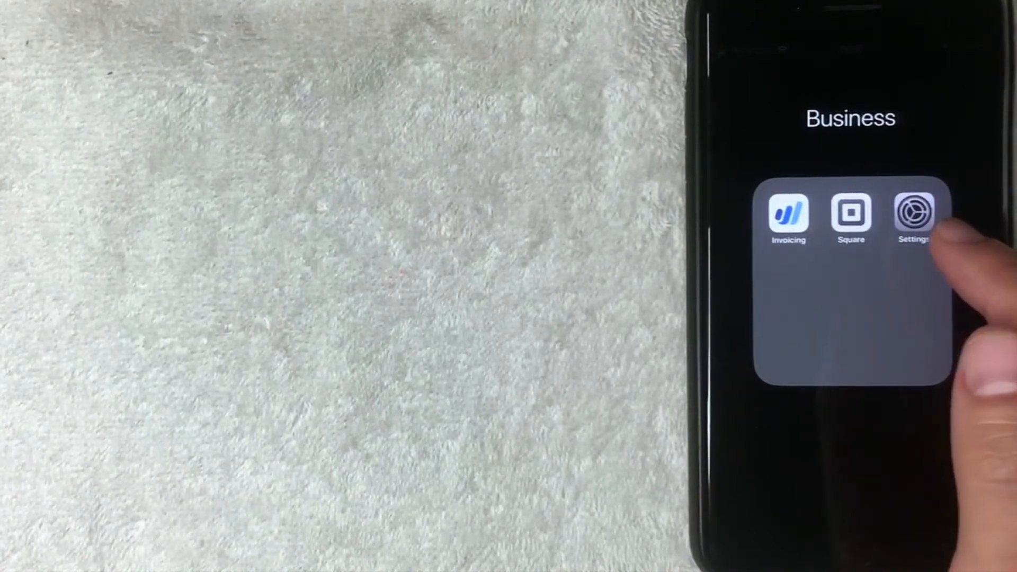
Step: Launch Settings from the Business folder and scroll to the iTunes & App Store entry
left_click(913, 215)
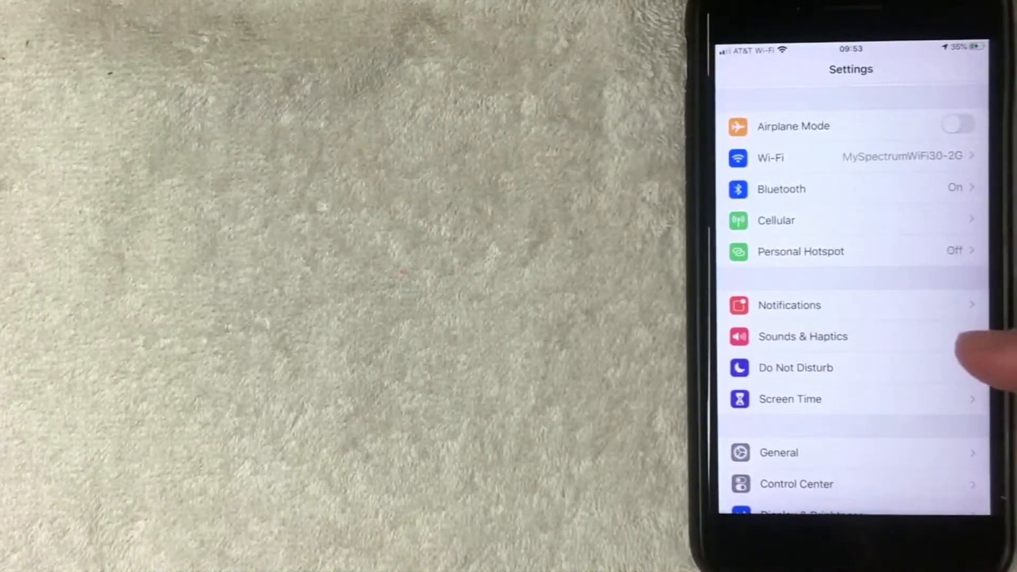
scroll("down", 3)
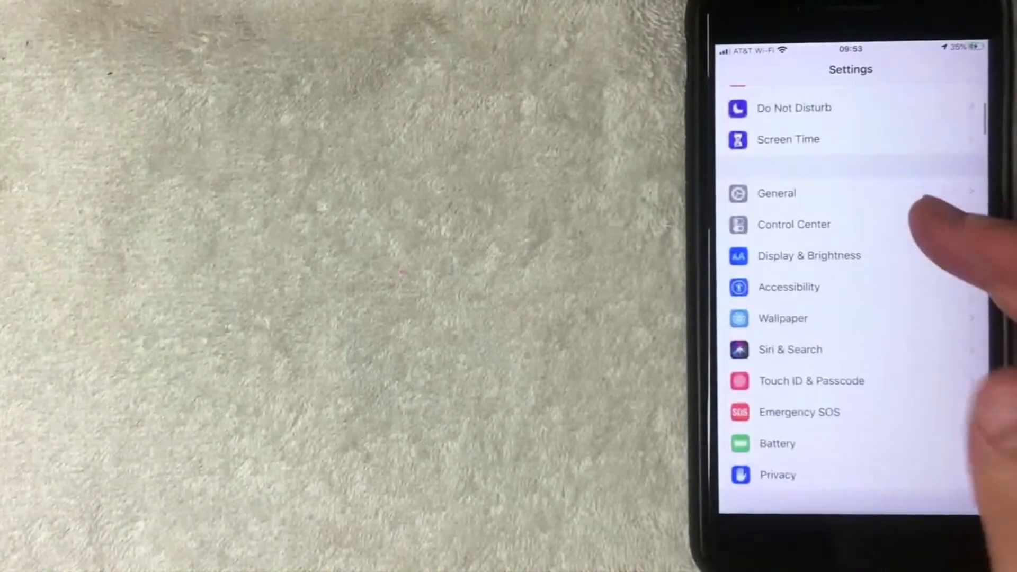
scroll("down", 3)
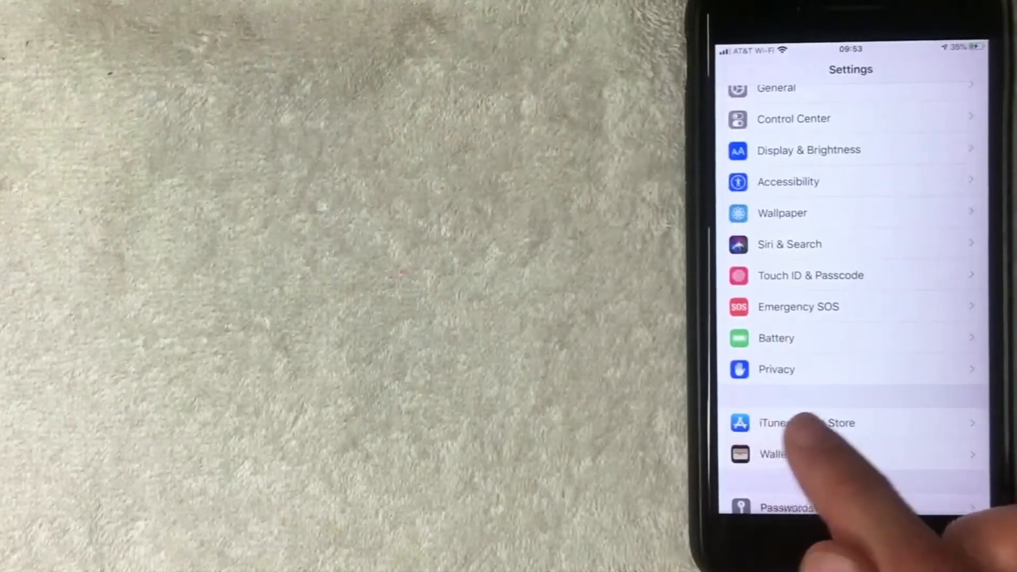
Step: Go into iTunes & App Stores and view the Apple ID's Account Settings
left_click(807, 423)
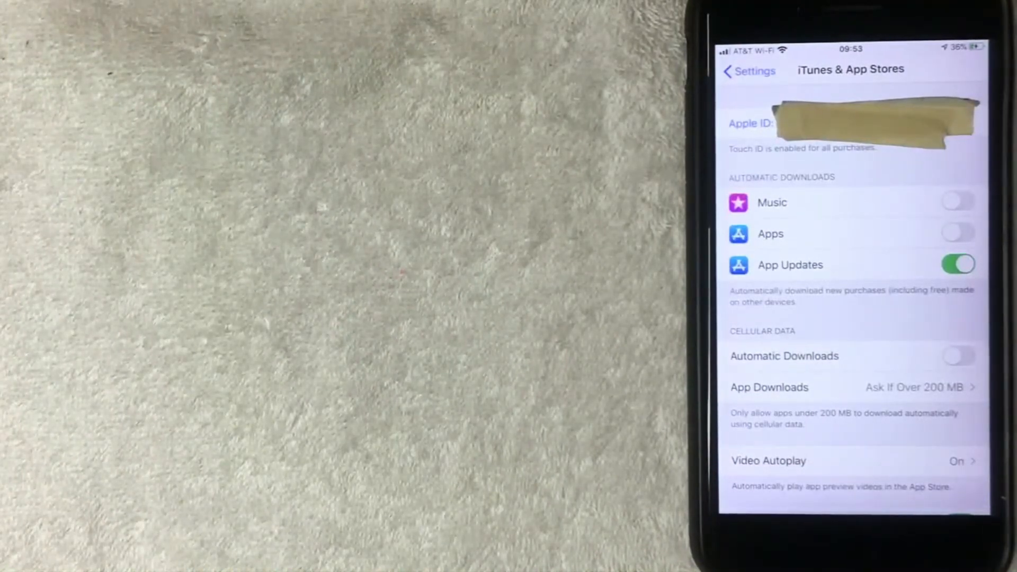
left_click(957, 264)
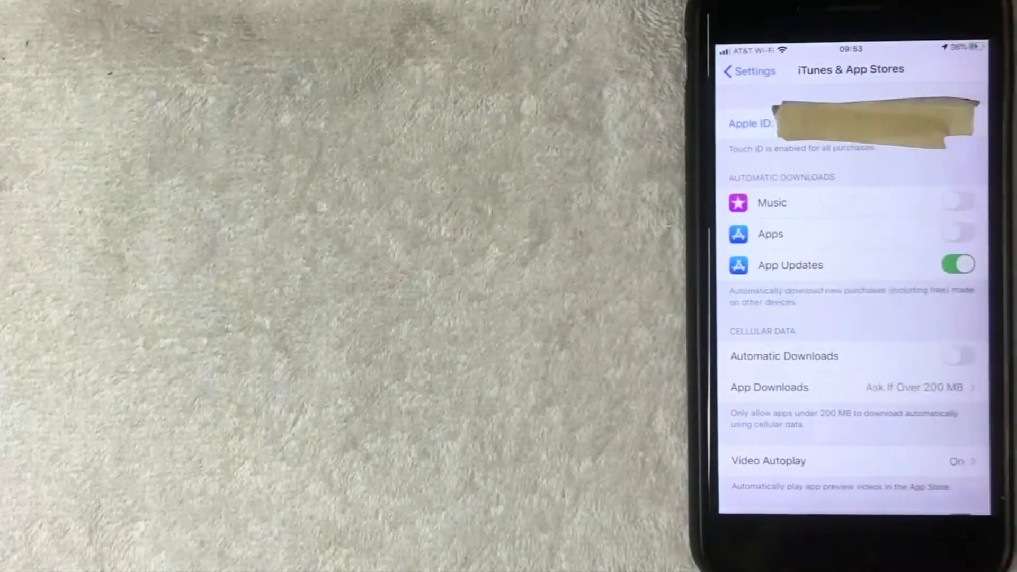
left_click(958, 265)
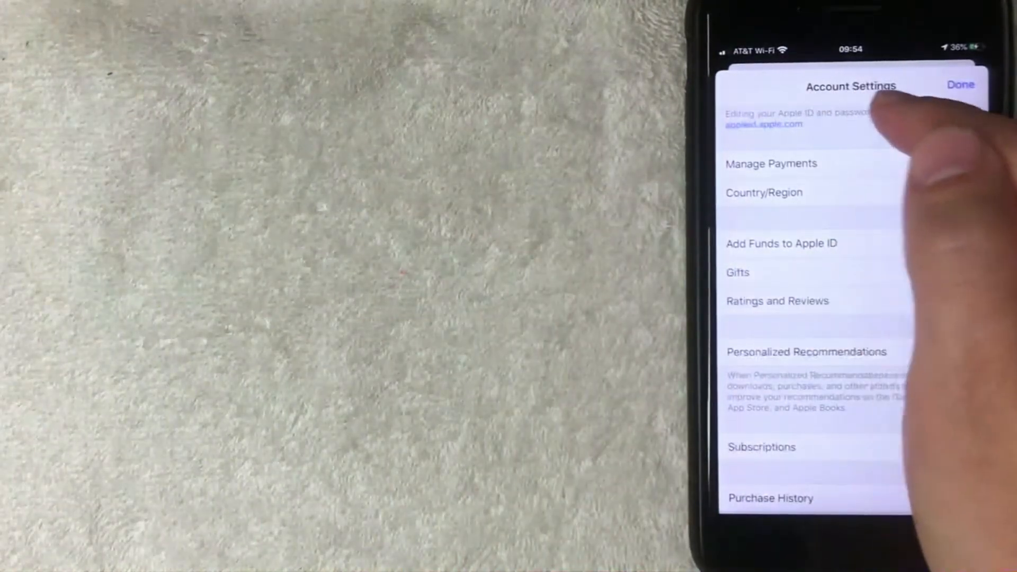
Step: Open Purchase History from the Apple ID Account Settings list
left_click(957, 352)
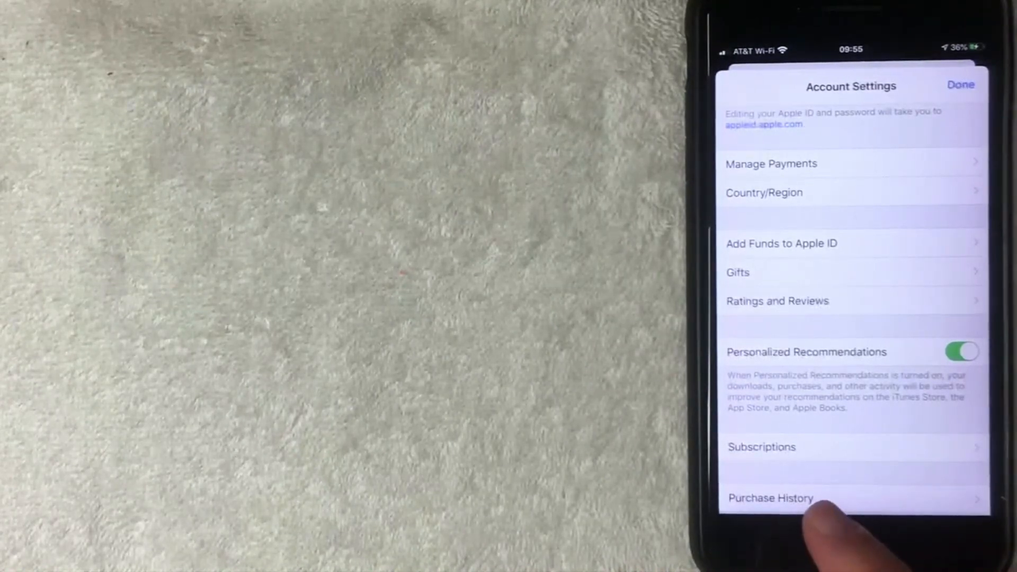
left_click(770, 499)
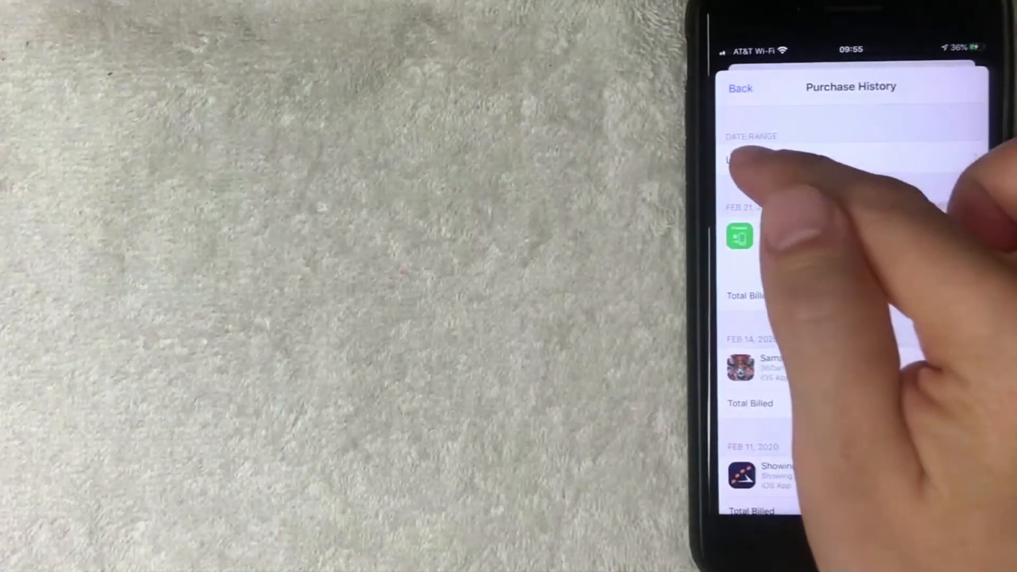
Step: Bring up the Date Range chooser listing Last 90 Days and years 2011–2020
left_click(765, 162)
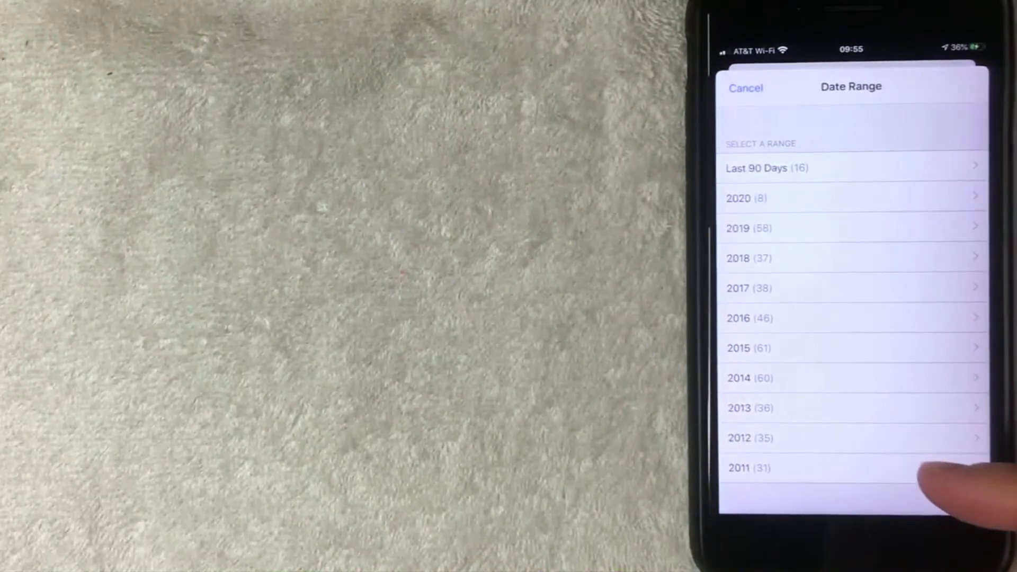
mouse_move(908, 506)
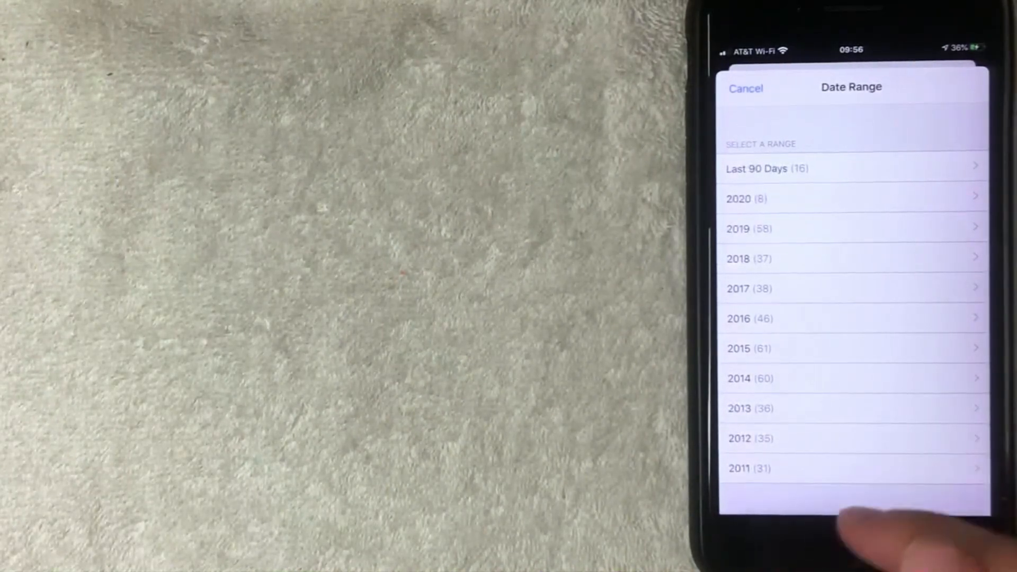